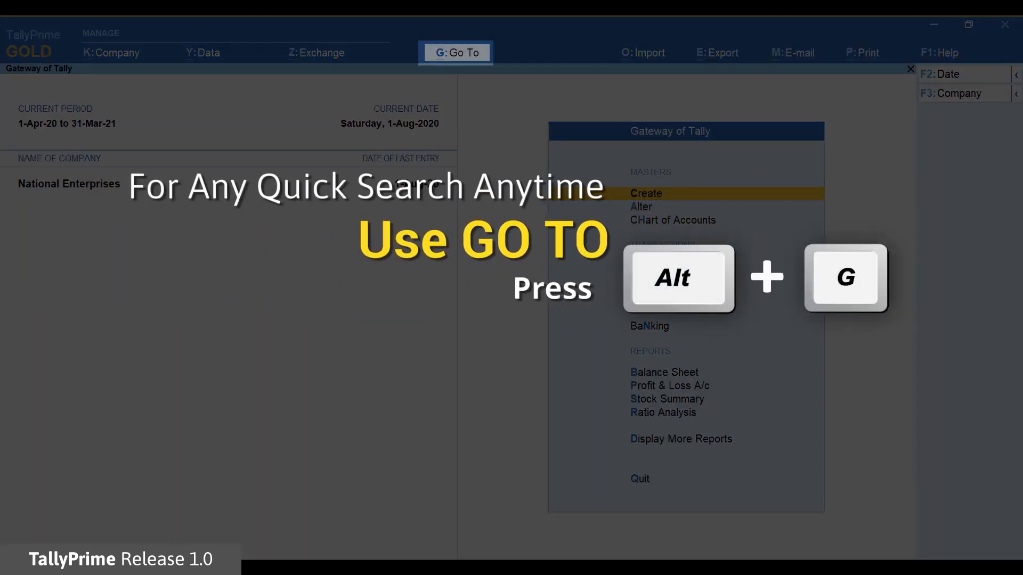
- Open the GSTR-2 report for National Enterprises via Go To search 'Gstr-2'
key("alt+g")
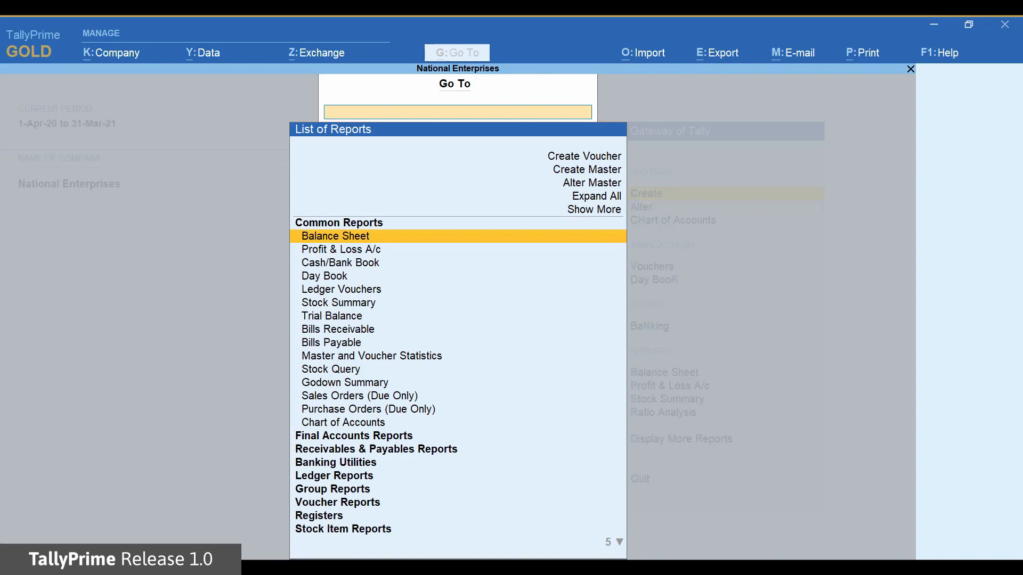
type("Gstr")
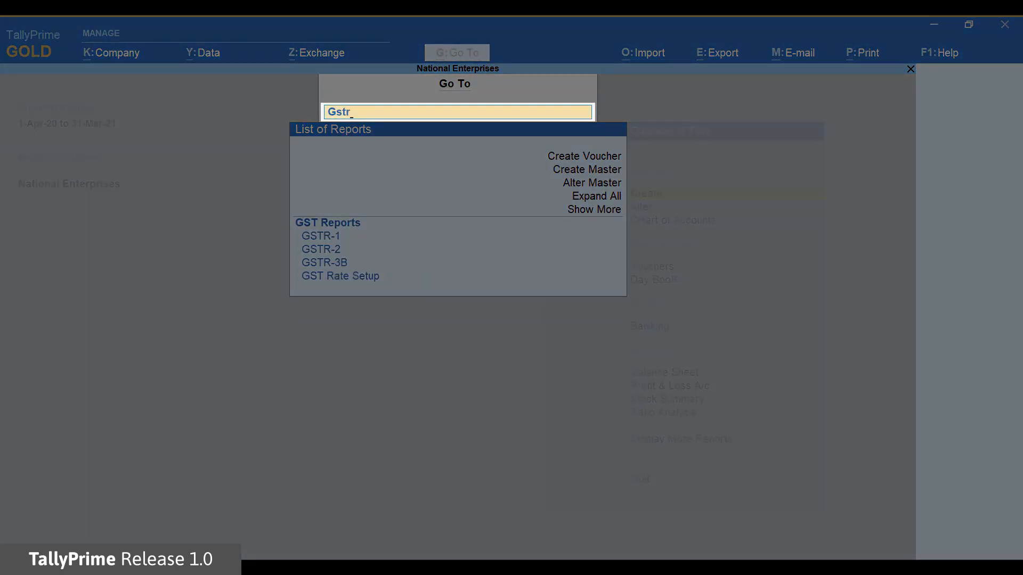
type("-2")
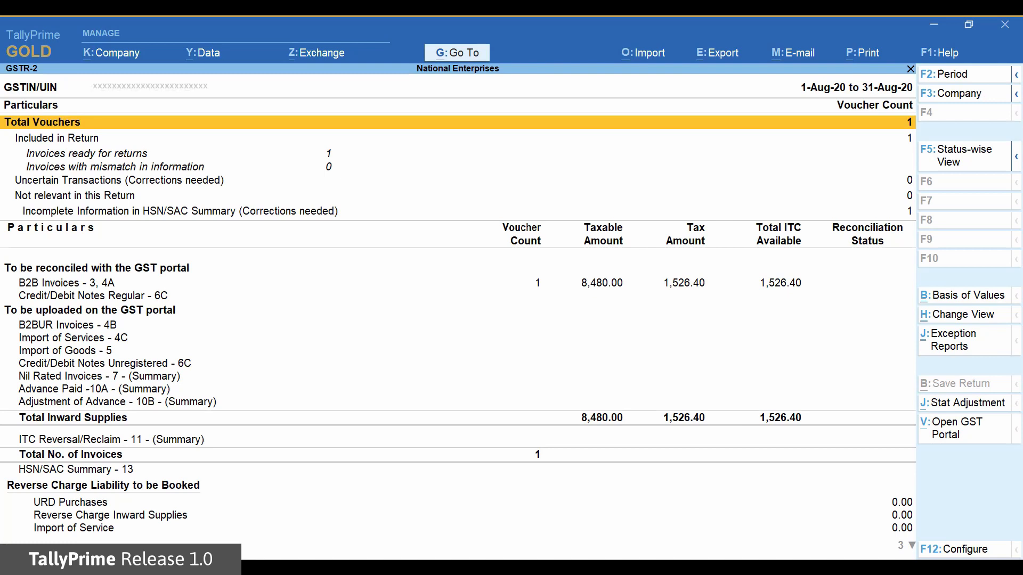
- Set the report period to 1-Jul-2020 through 31-Jul-2020
left_click(949, 73)
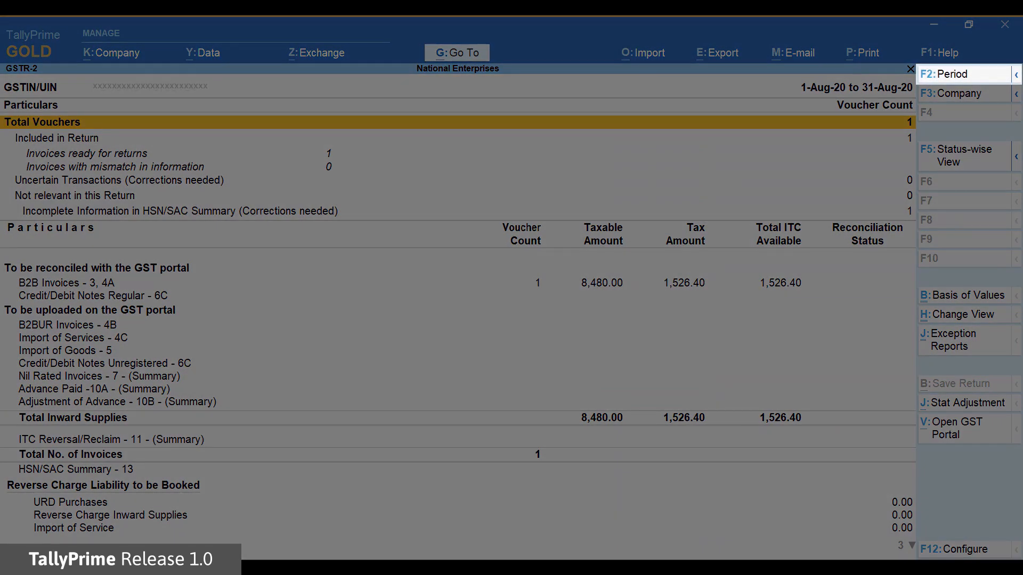
left_click(949, 73)
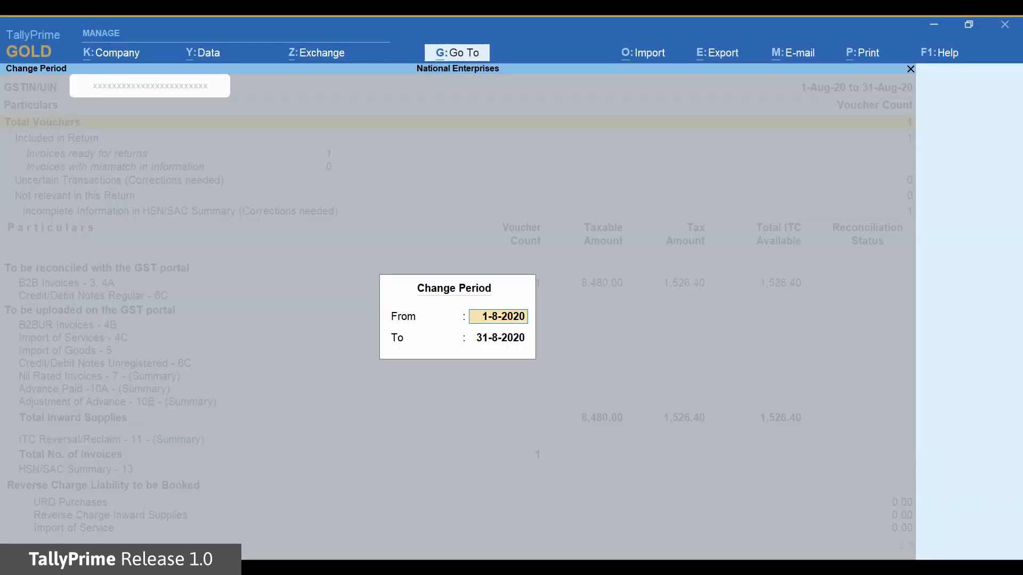
type("Jul")
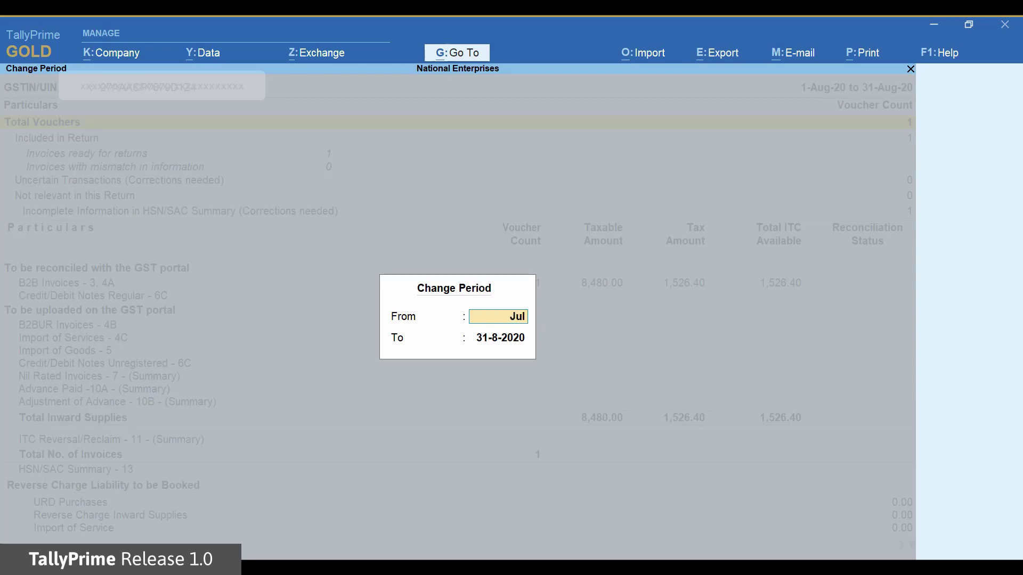
type("20")
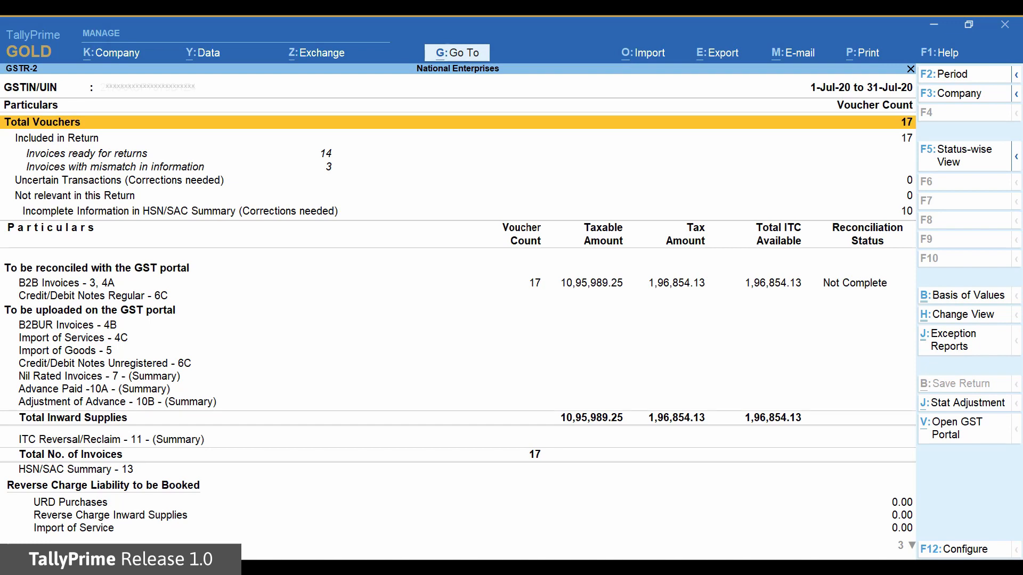
mouse_move(641, 54)
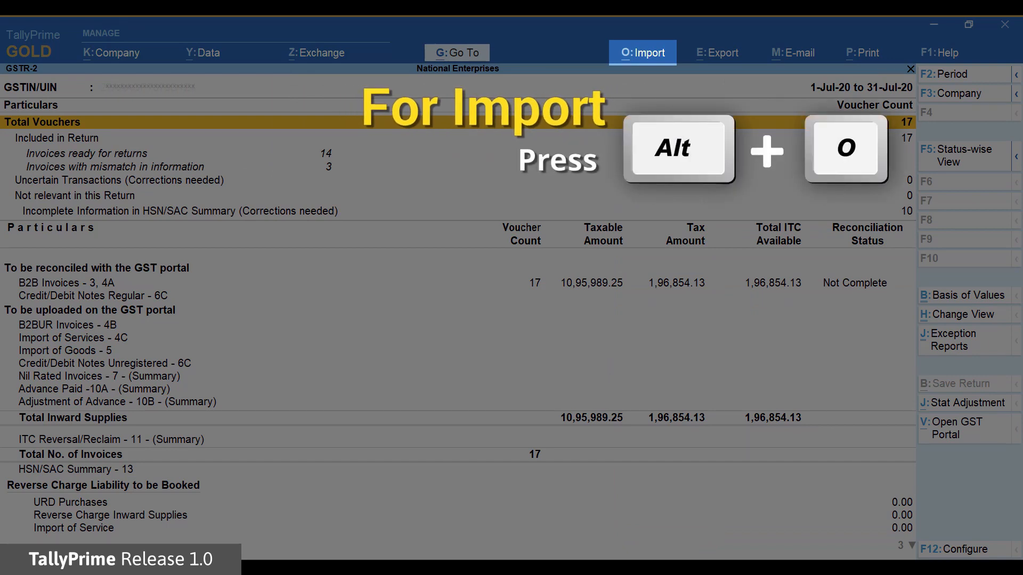
- Start loading a portal return JSON file into the July GSTR-2 report
left_click(642, 53)
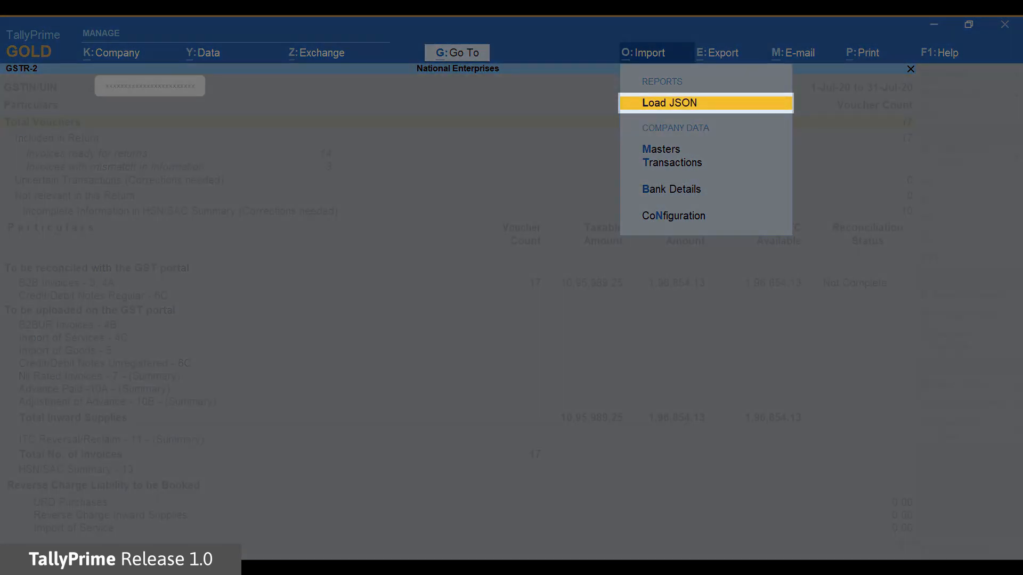
left_click(667, 102)
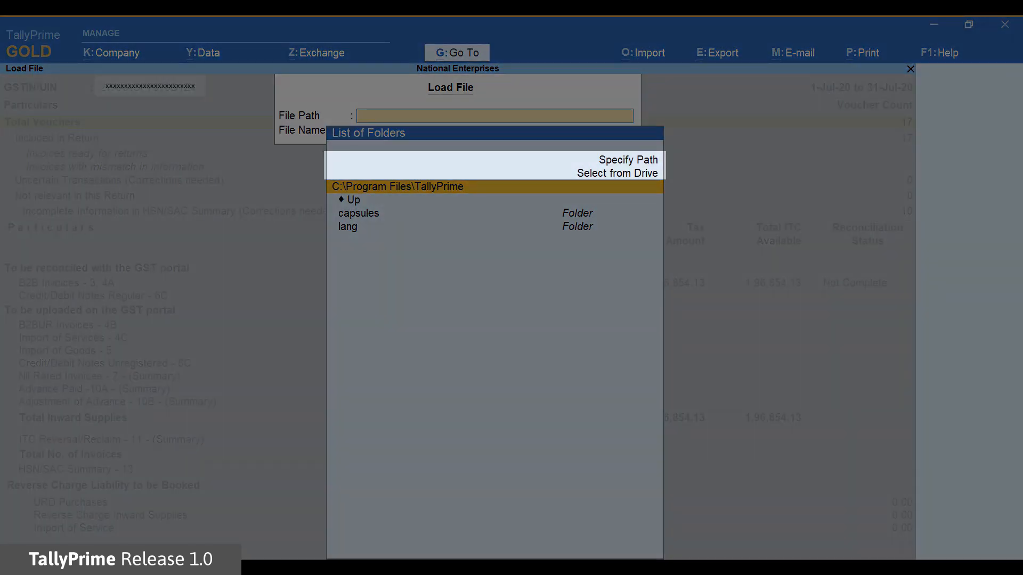
- Select the July 2020 returns zip file from D:\Data\gstr2 for loading
left_click(616, 173)
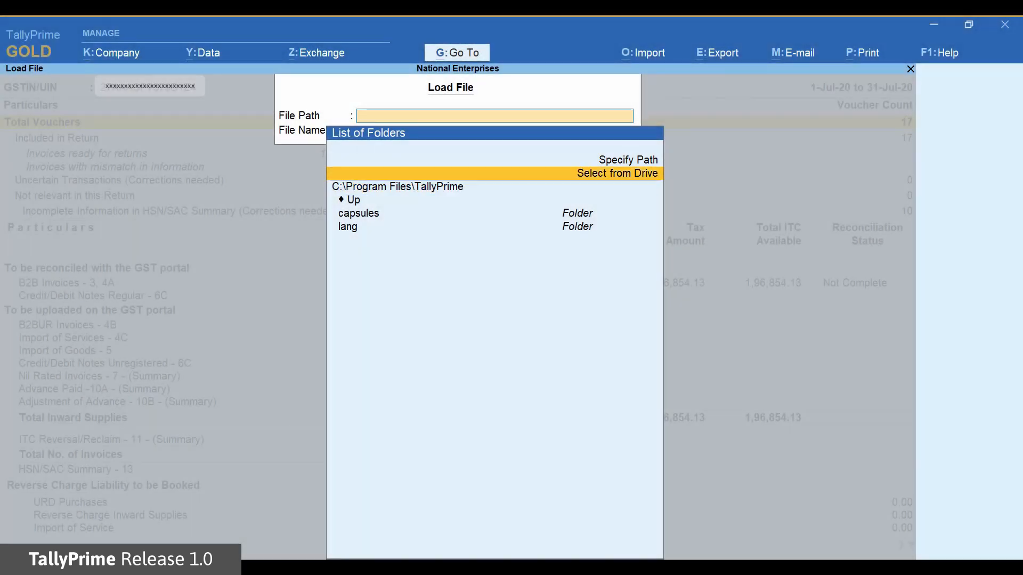
left_click(617, 173)
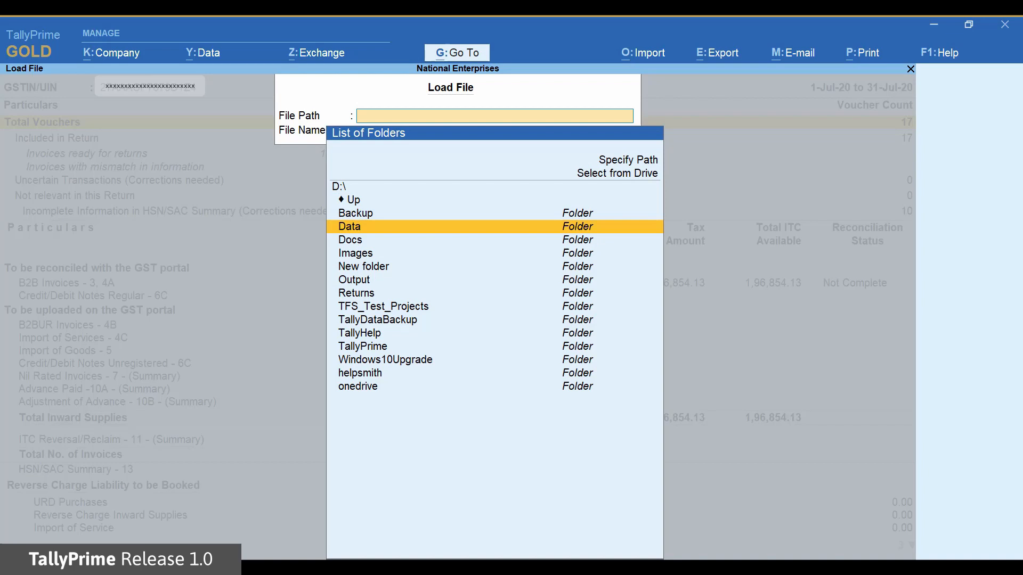
double_click(349, 226)
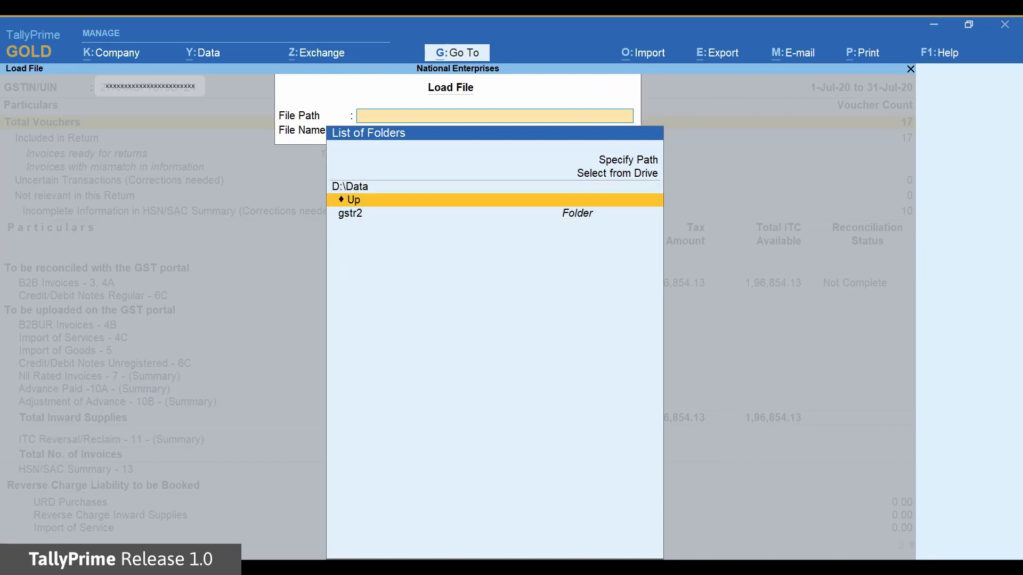
double_click(349, 213)
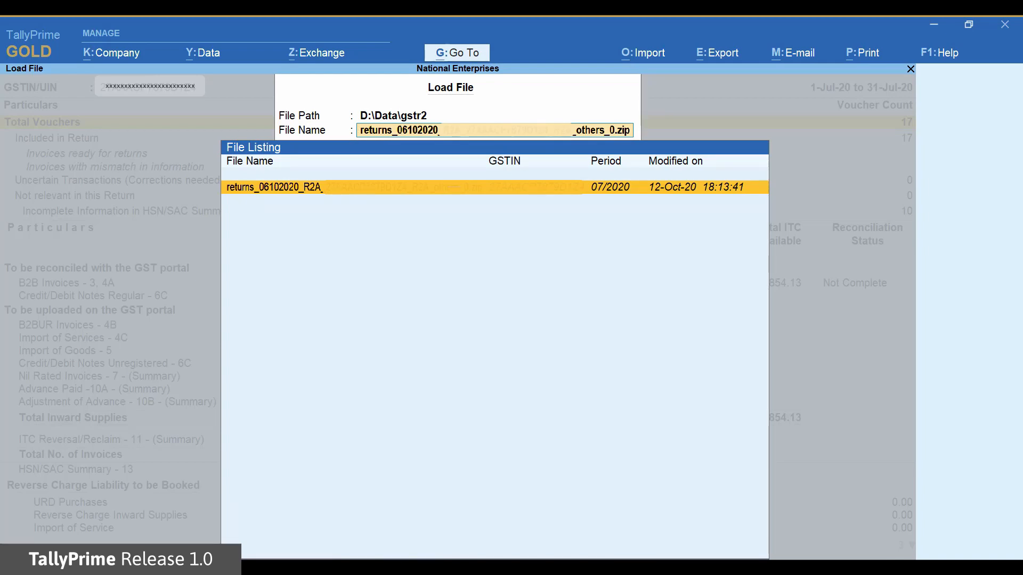
left_click(274, 188)
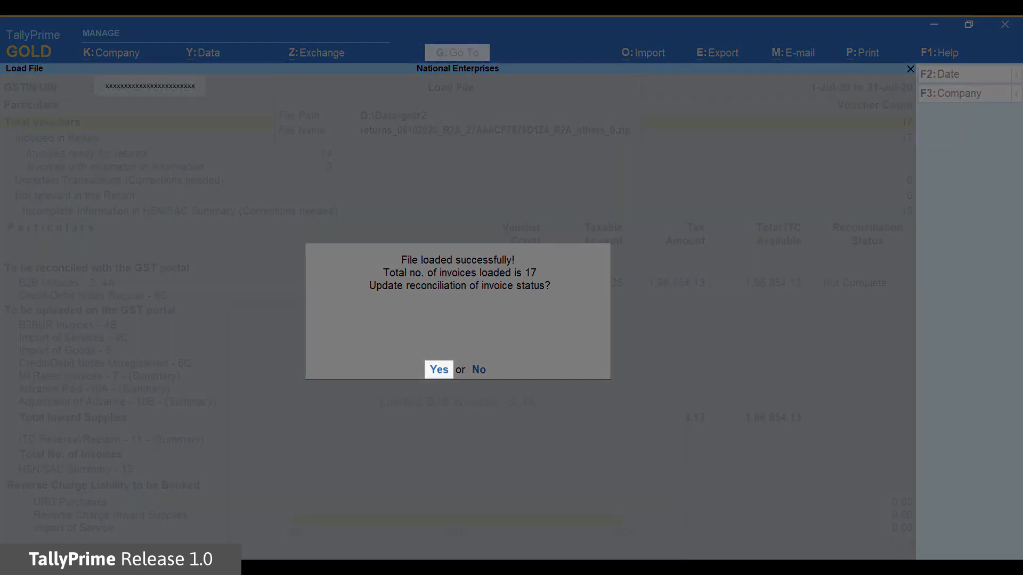
- Update reconciliation statuses from the loaded file, marking all 17 B2B invoices Completed
left_click(438, 370)
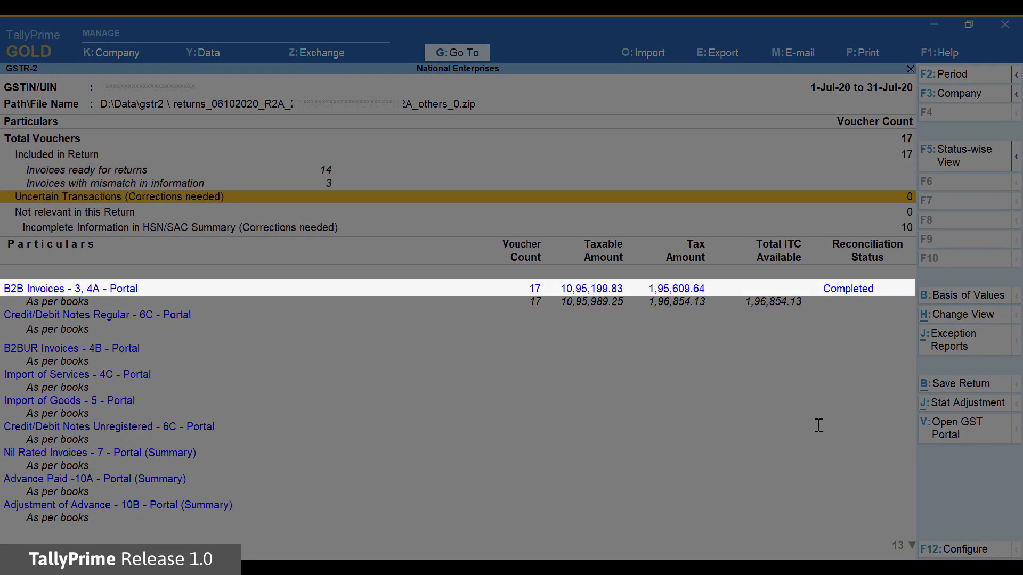
- Drill into B2B Invoices - 3, 4A to the supplier-wise voucher register
left_click(70, 289)
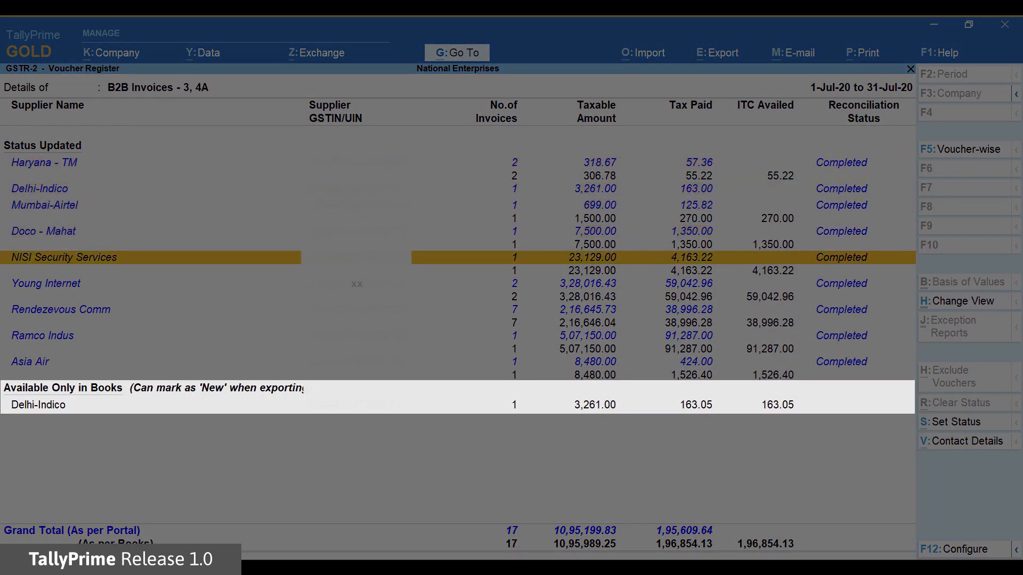
- Alter Delhi-Indico's purchase voucher, setting its party to Indigo-Delhi
left_click(37, 405)
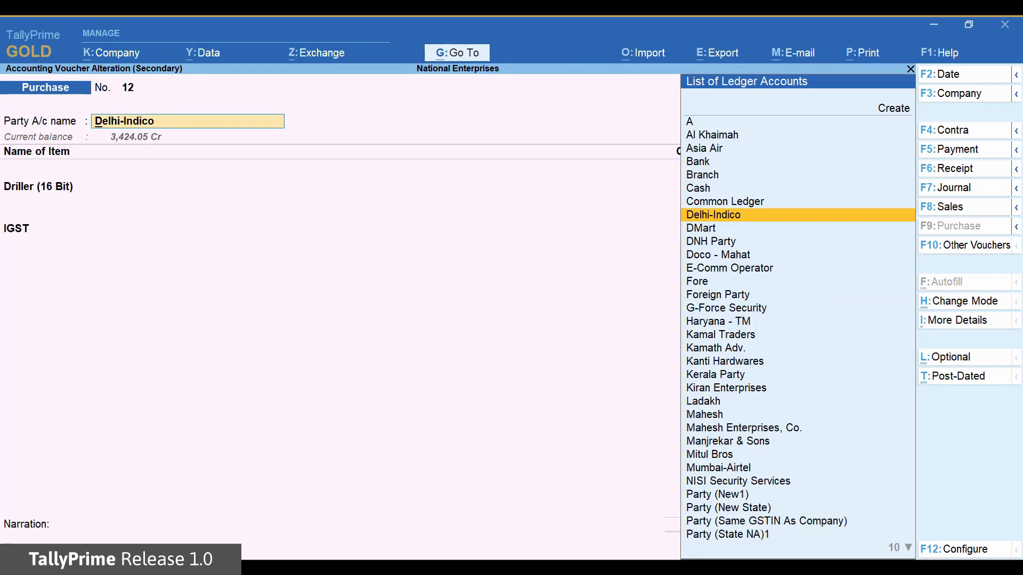
left_click(713, 214)
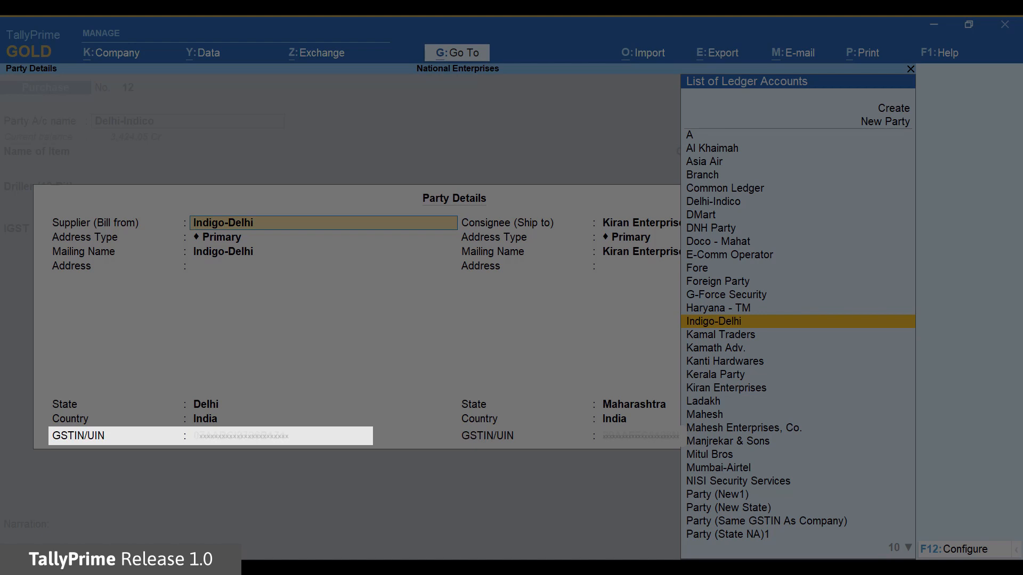
left_click(716, 321)
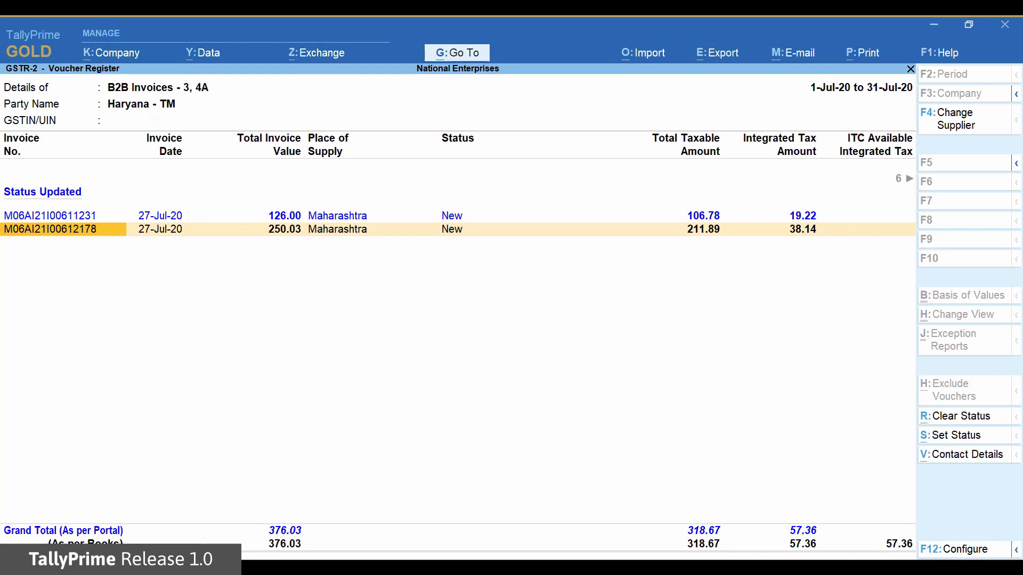
- Select both Haryana - TM invoices and start setting their status
left_click(55, 229)
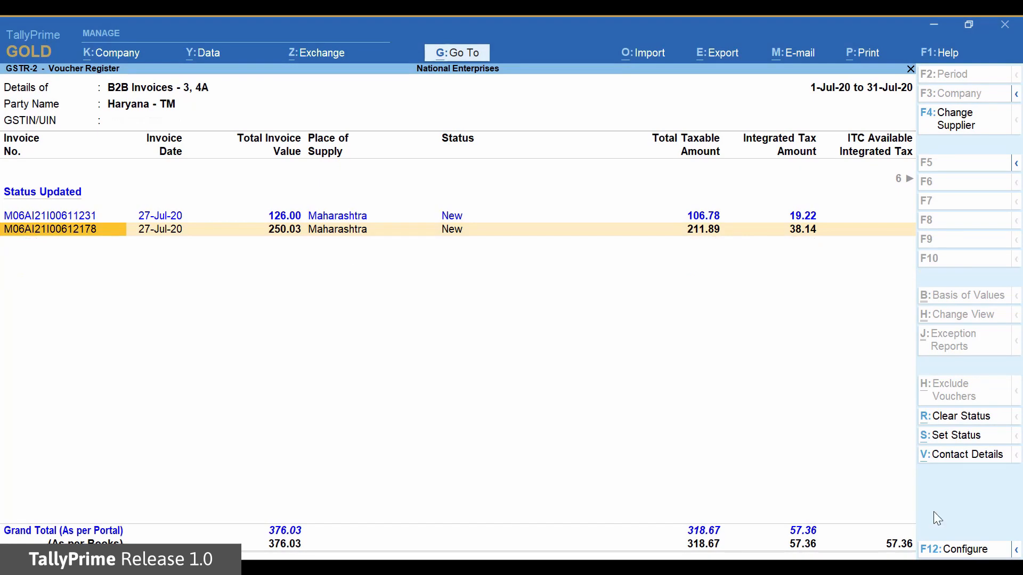
left_click(956, 434)
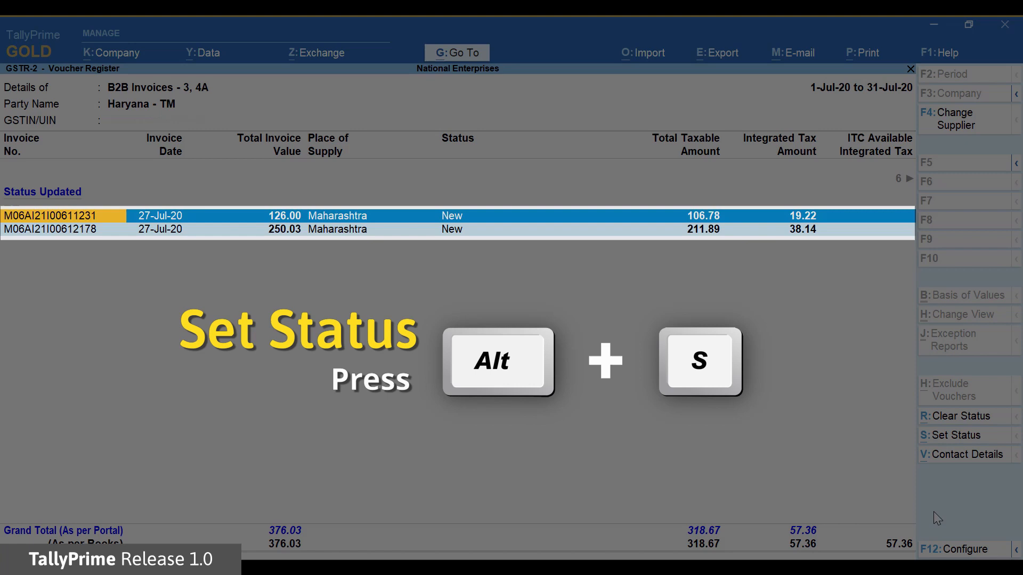
key("alt+s")
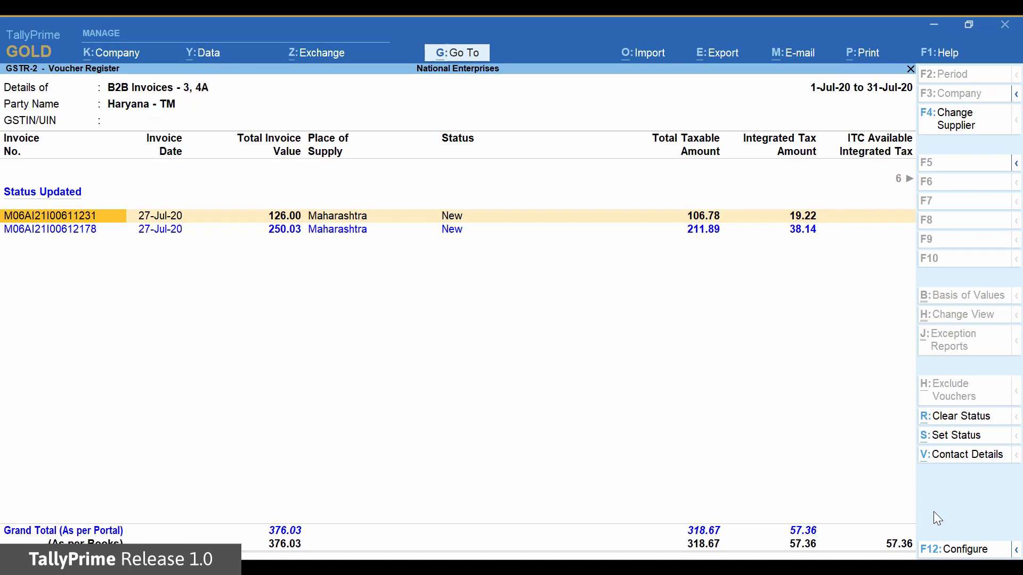
- Go back to the supplier-wise B2B Invoices - 3, 4A register
left_click(962, 300)
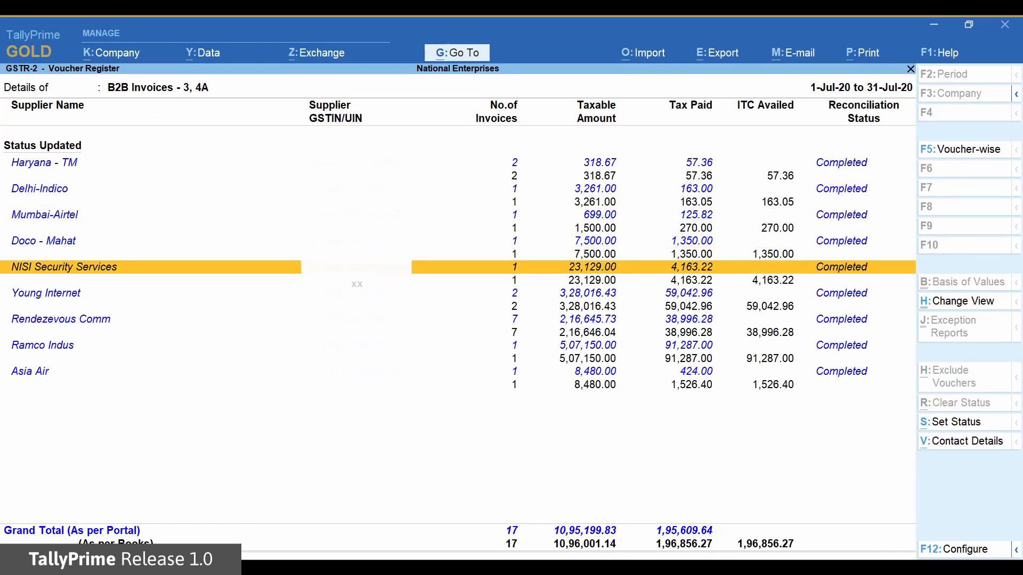
- Review NISI Security Services and Doco - Mahat invoices, then drill into Rendezevous Comm
left_click(63, 267)
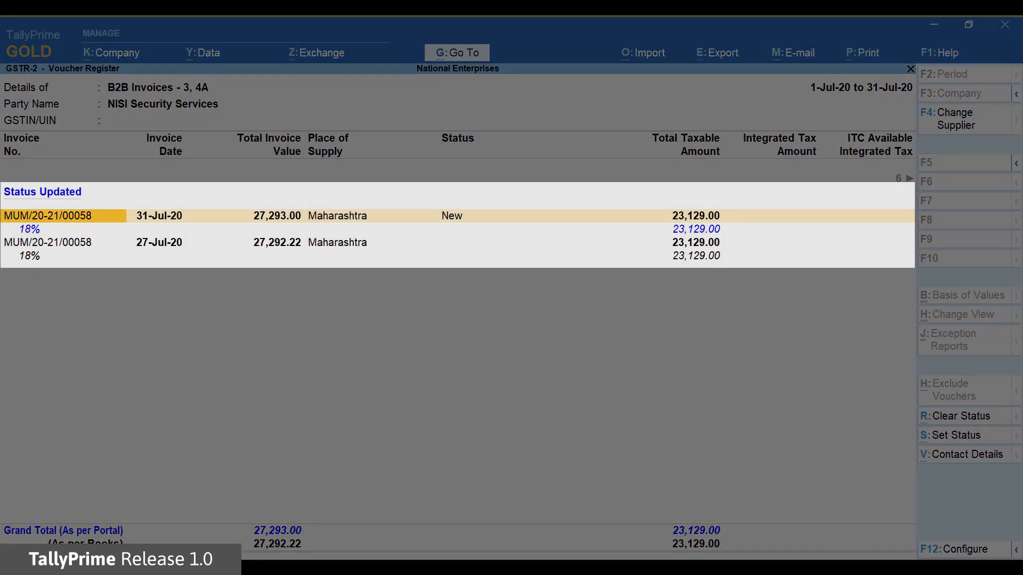
left_click(962, 300)
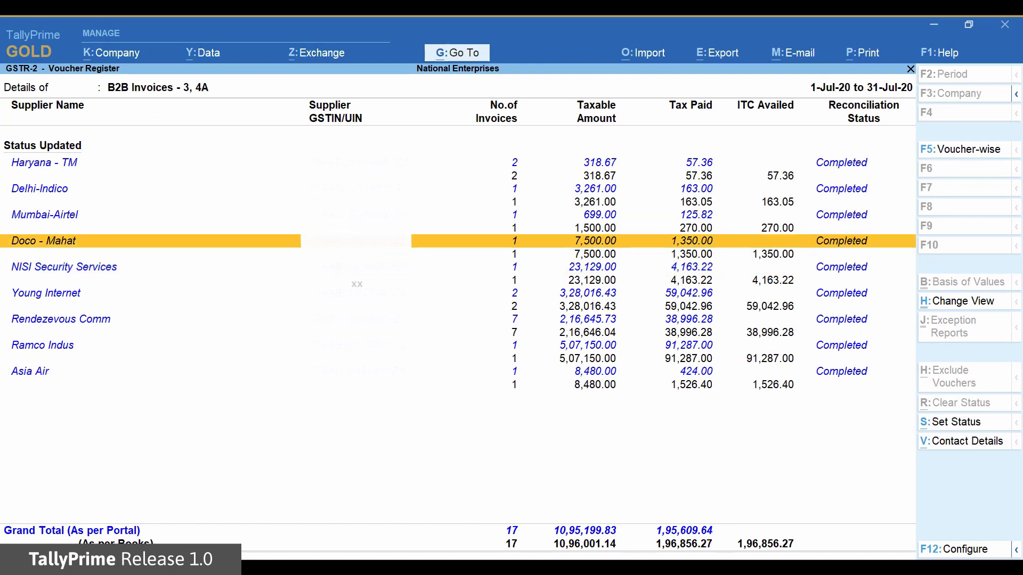
left_click(45, 240)
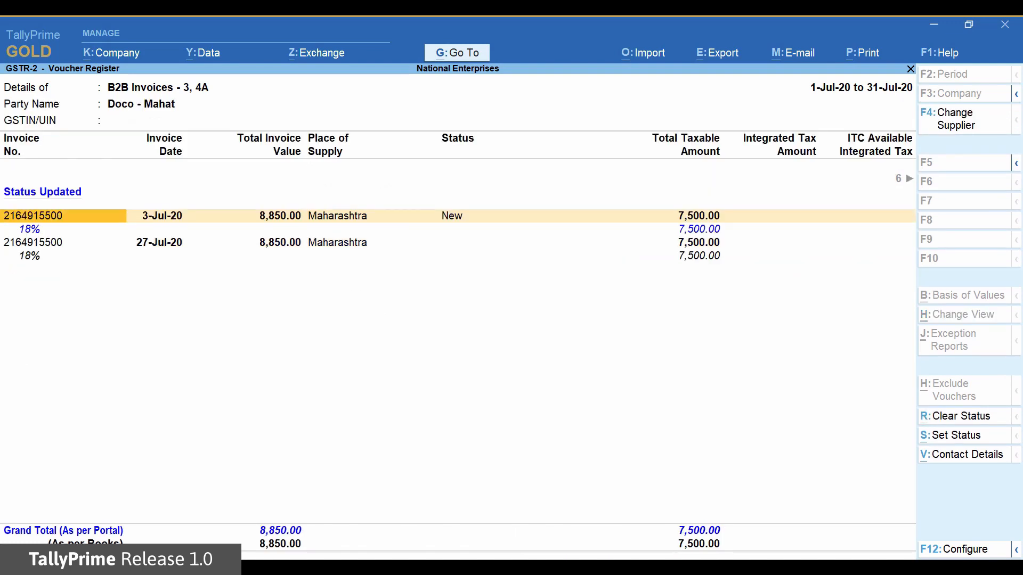
left_click(963, 301)
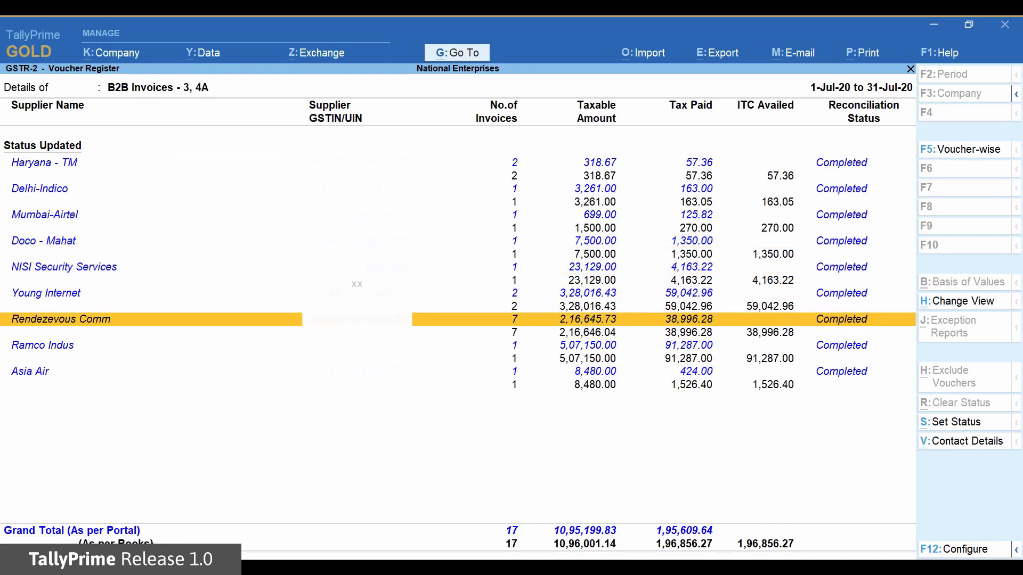
left_click(61, 319)
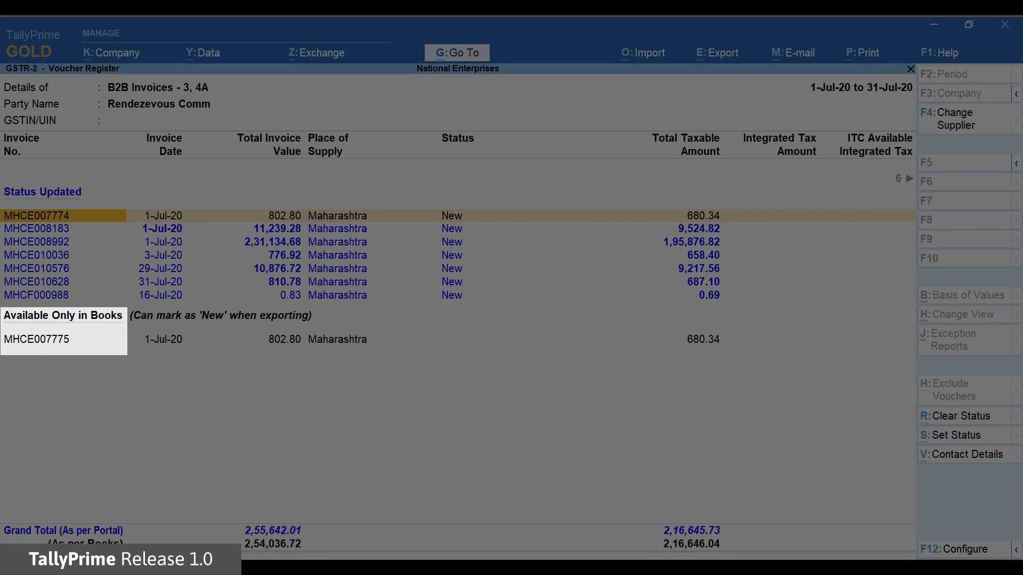
mouse_move(70, 351)
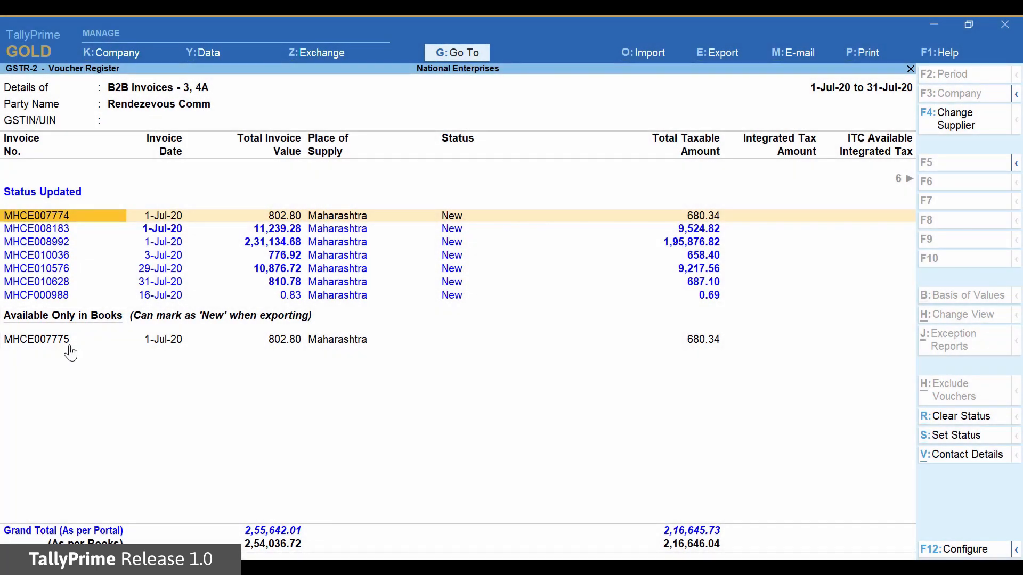